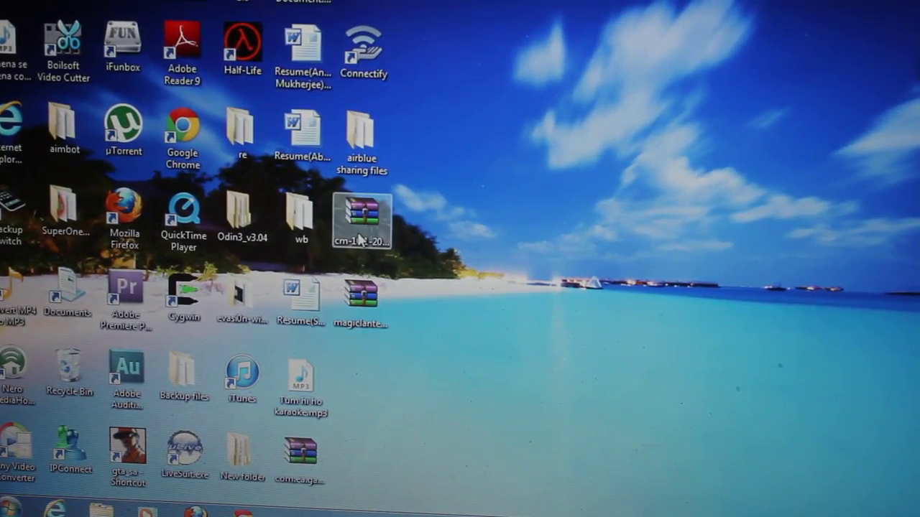
Select the CyanogenMod 10.1 zip on the desktop and bring up its context menu to copy it.
click(362, 219)
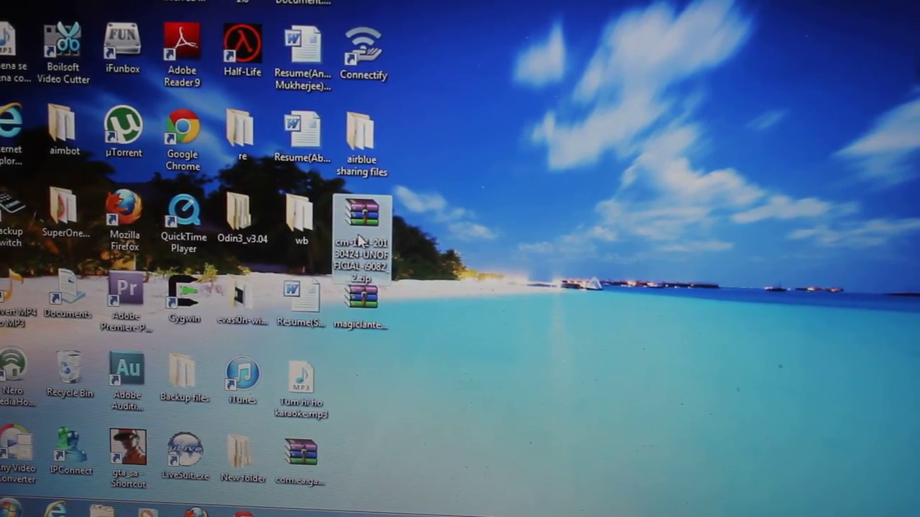
right_click(362, 230)
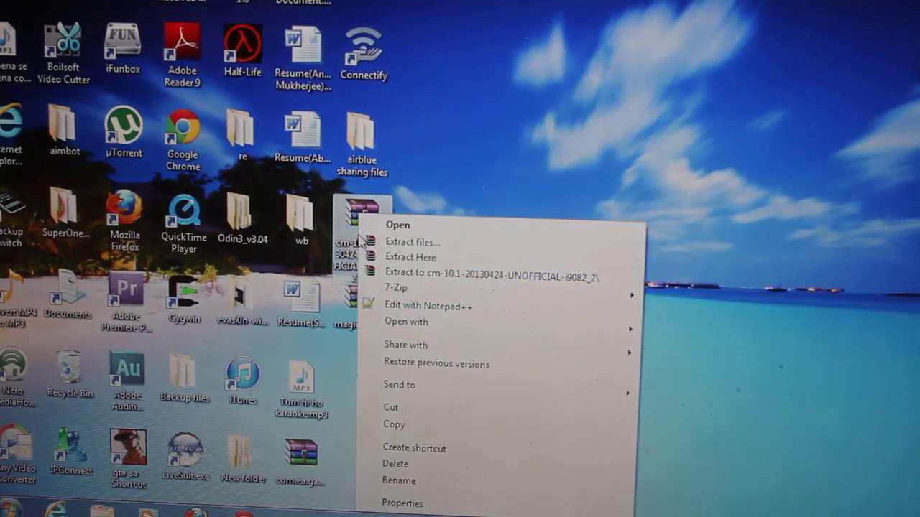
mouse_move(401, 429)
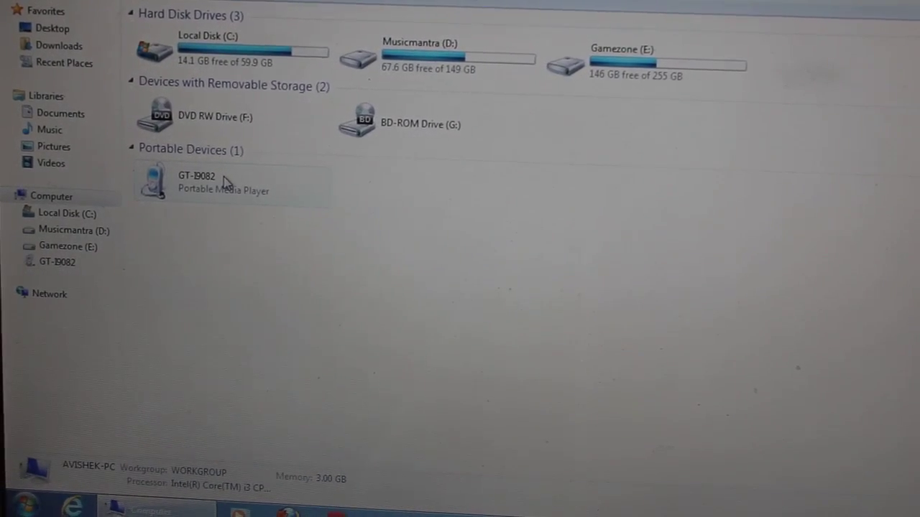
Paste the CyanogenMod zip into the root of the GT-I9082's SD card.
double_click(195, 183)
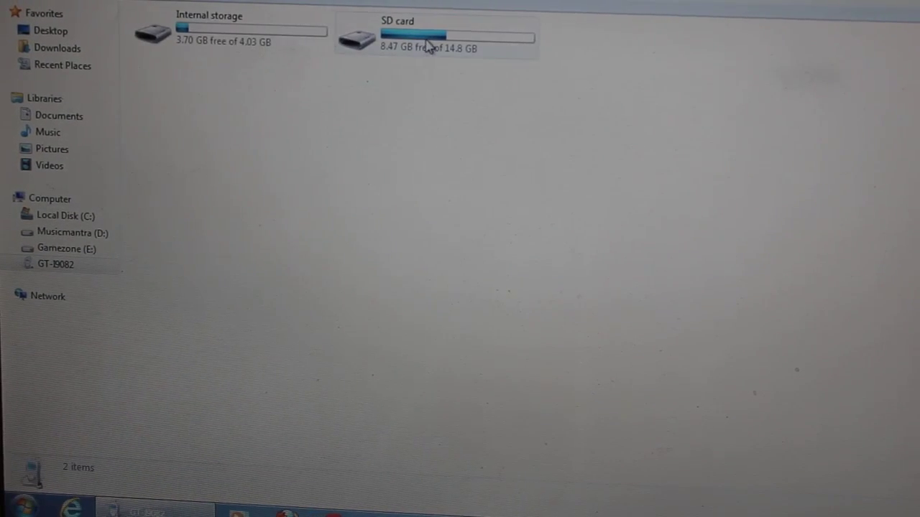
mouse_move(429, 43)
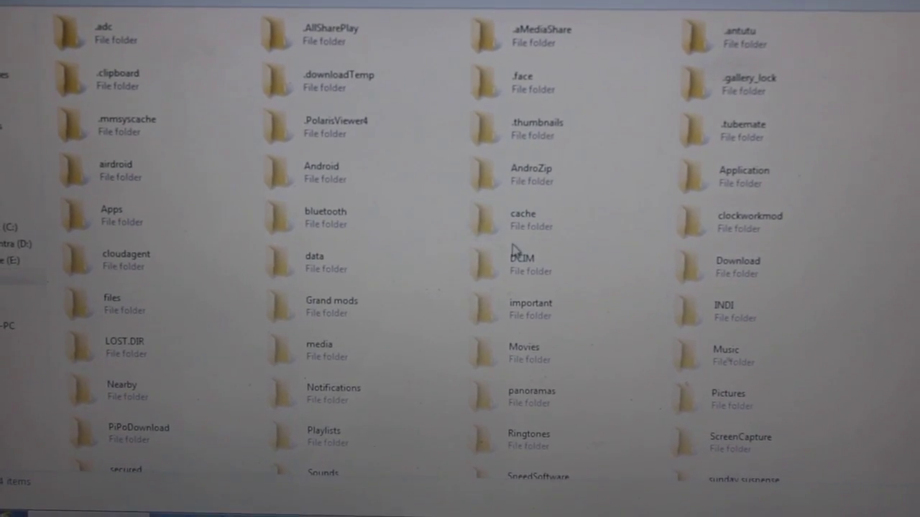
click(524, 261)
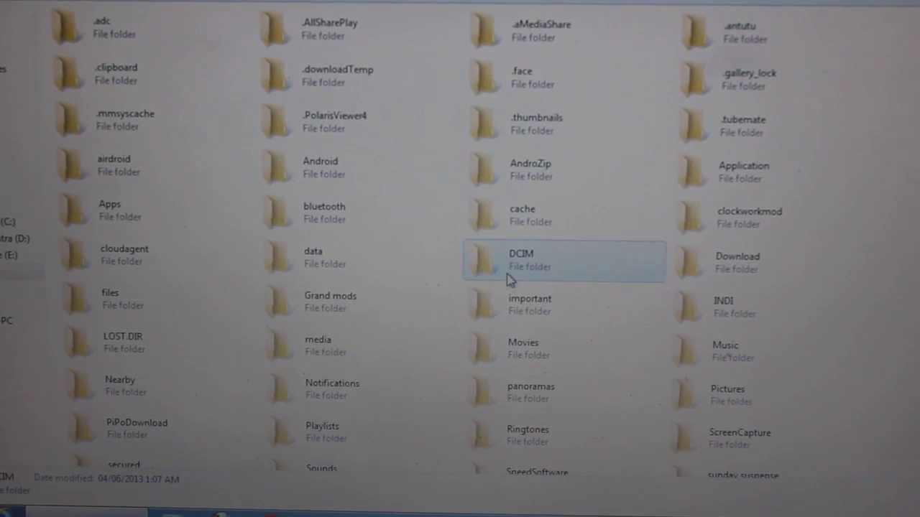
scroll(down, 3)
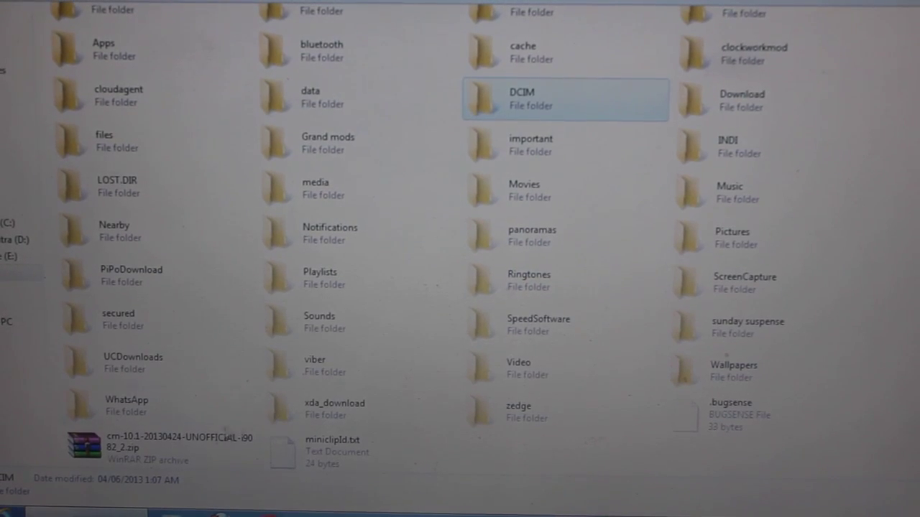
click(158, 445)
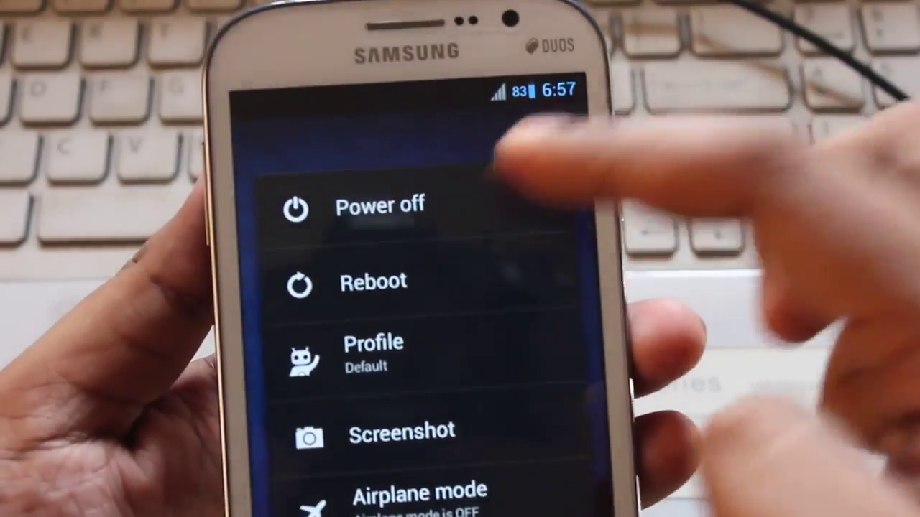
Choose Power off from the phone options menu.
click(380, 207)
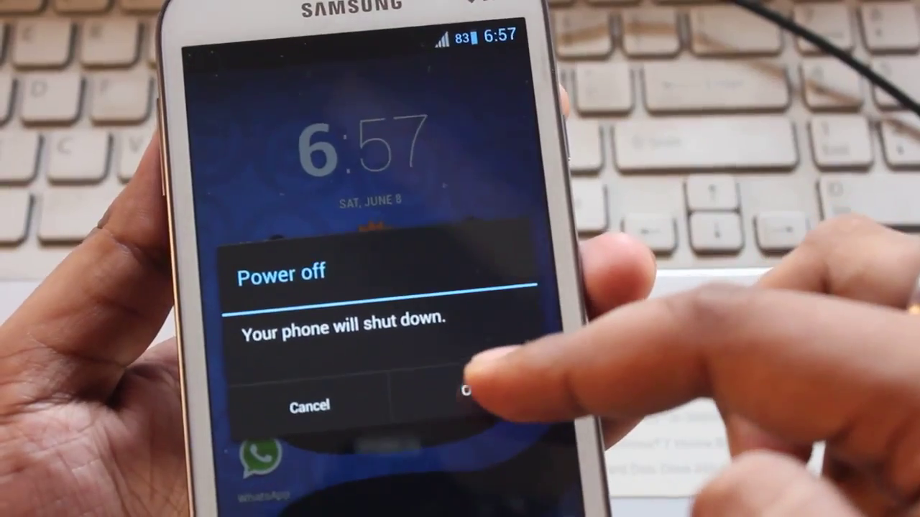
Confirm the shutdown so the phone can boot into ClockworkMod Recovery.
click(467, 405)
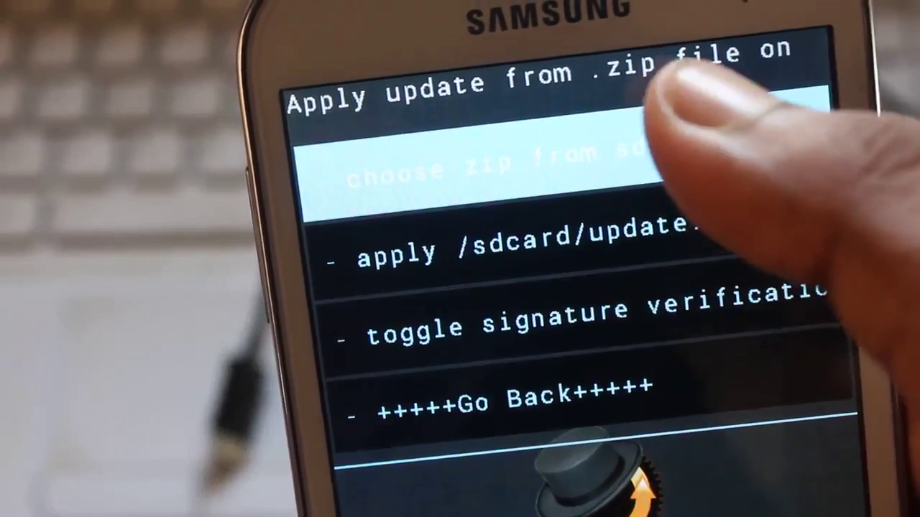
Go back from the install-zip submenu to the main recovery menu.
click(488, 169)
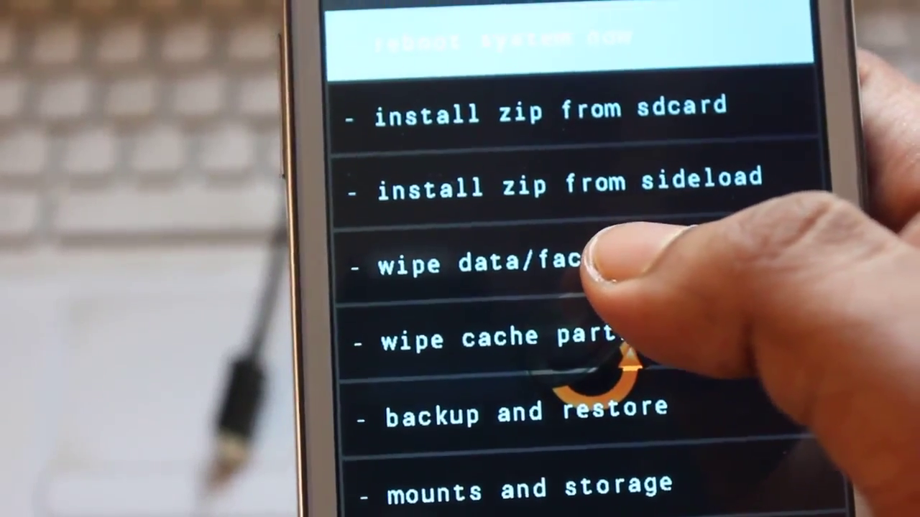
Enter the advanced tools and wipe the Dalvik cache.
click(489, 264)
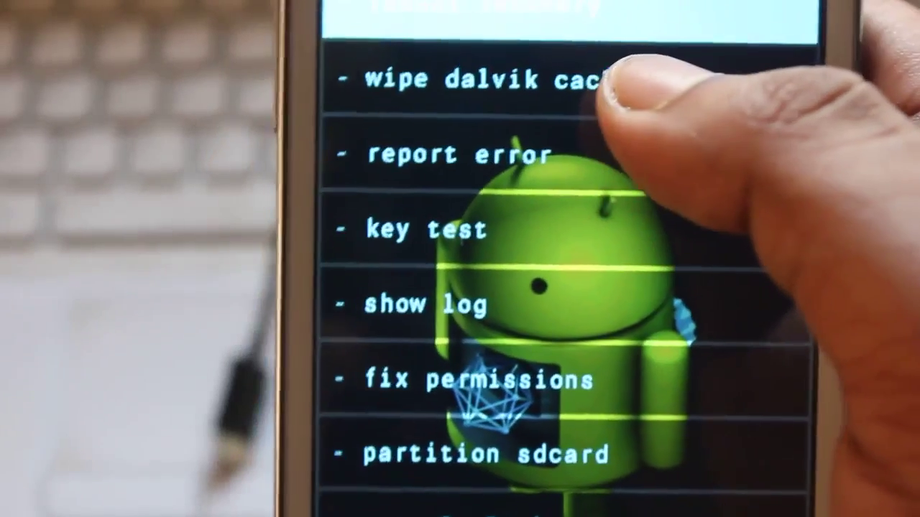
click(482, 80)
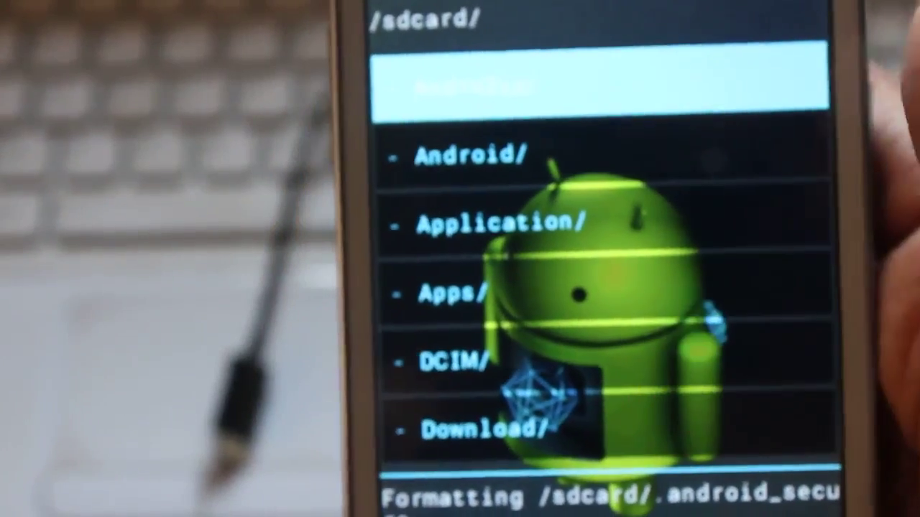
Scroll through the SD card and recovery menus to reach the cm-10.1 zip and install it.
scroll(down, 3)
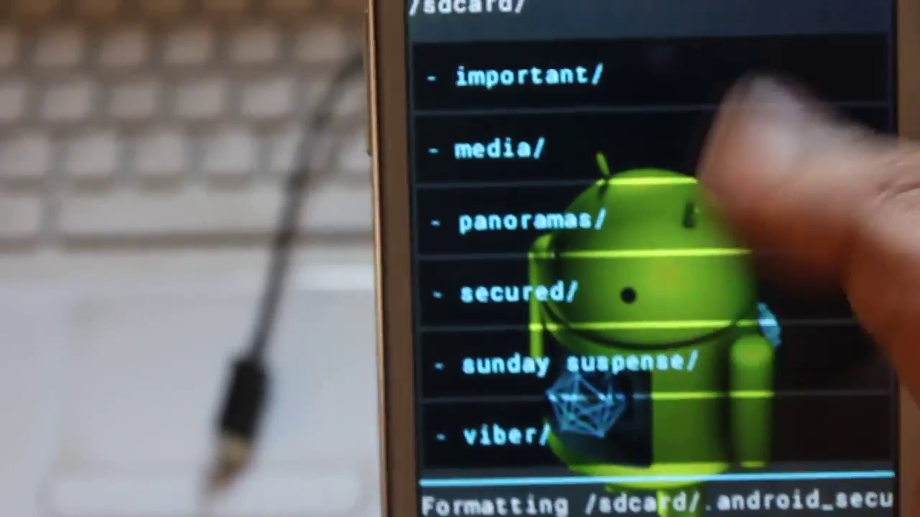
scroll(down, 3)
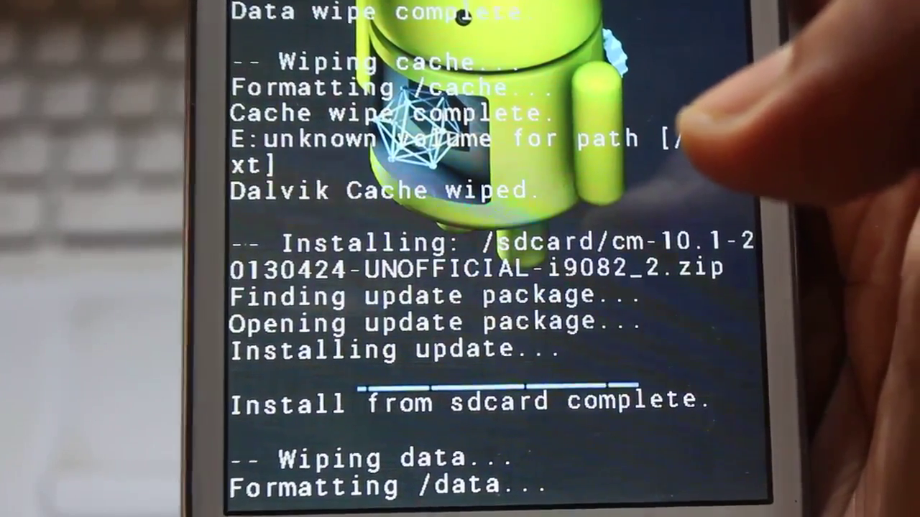
scroll(down, 3)
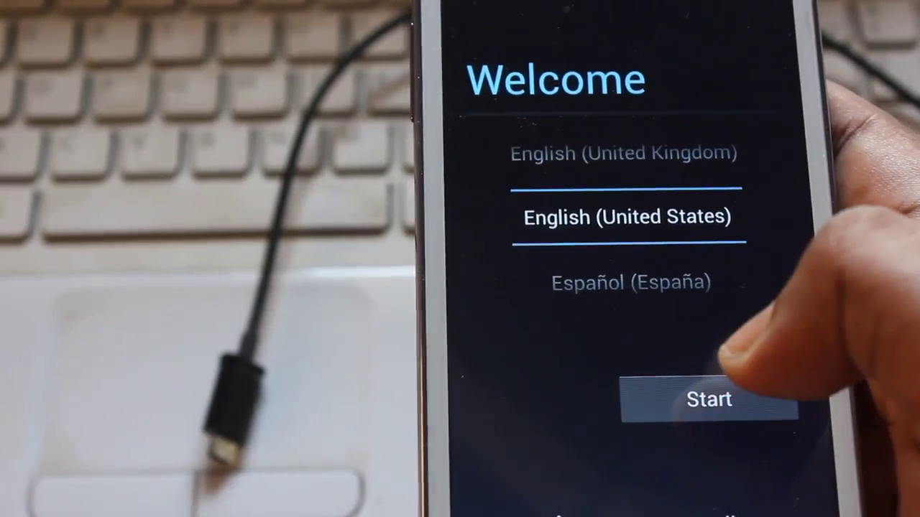
Start in English (US), skip Wi-Fi anyway, decline a Google account, accept location and date-time defaults.
click(707, 399)
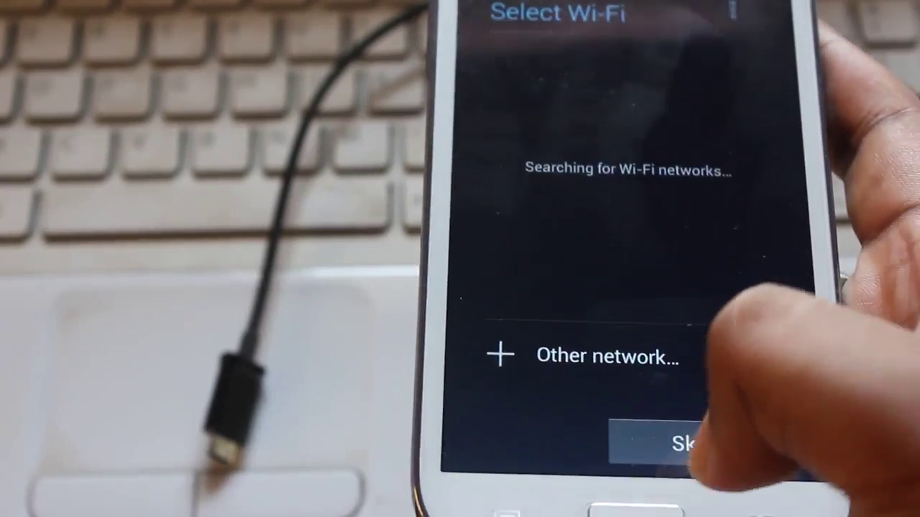
click(682, 439)
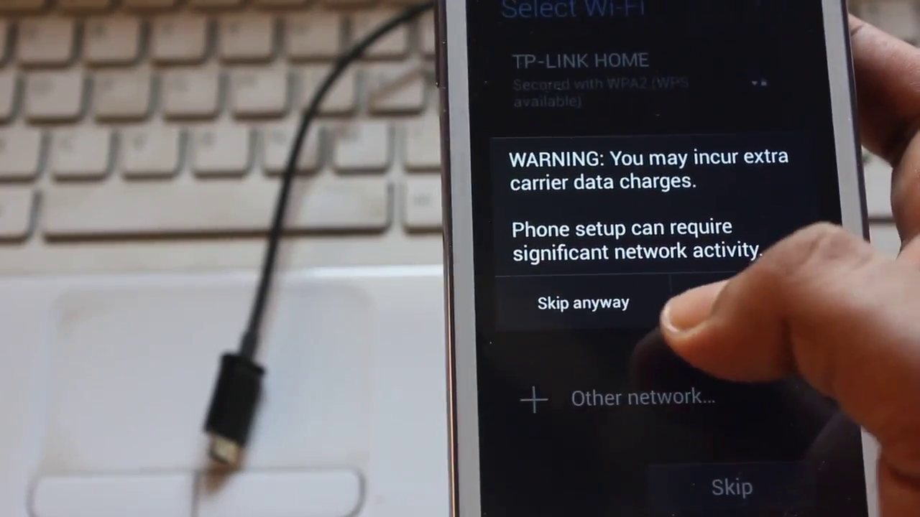
click(583, 301)
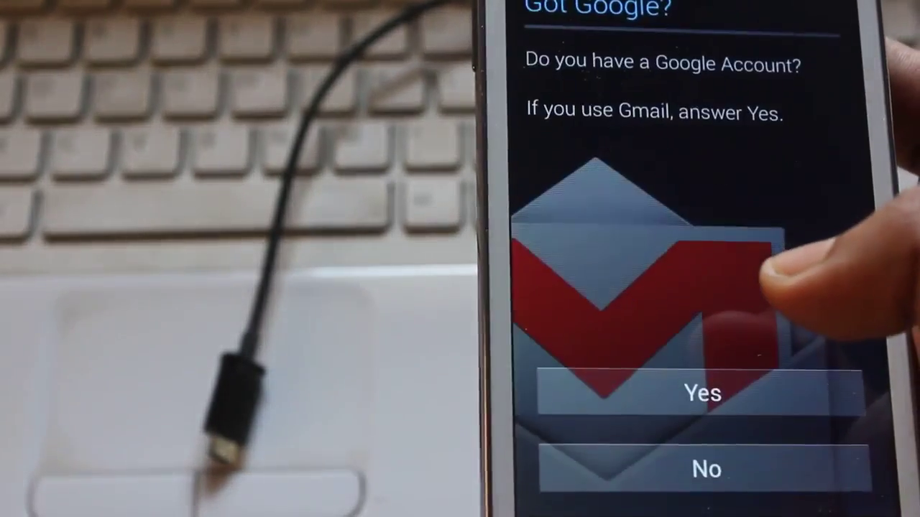
click(700, 392)
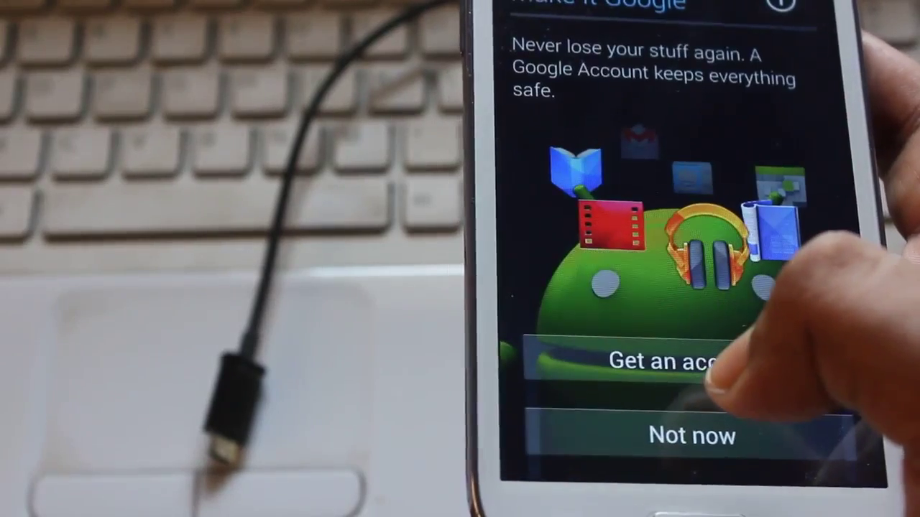
click(691, 435)
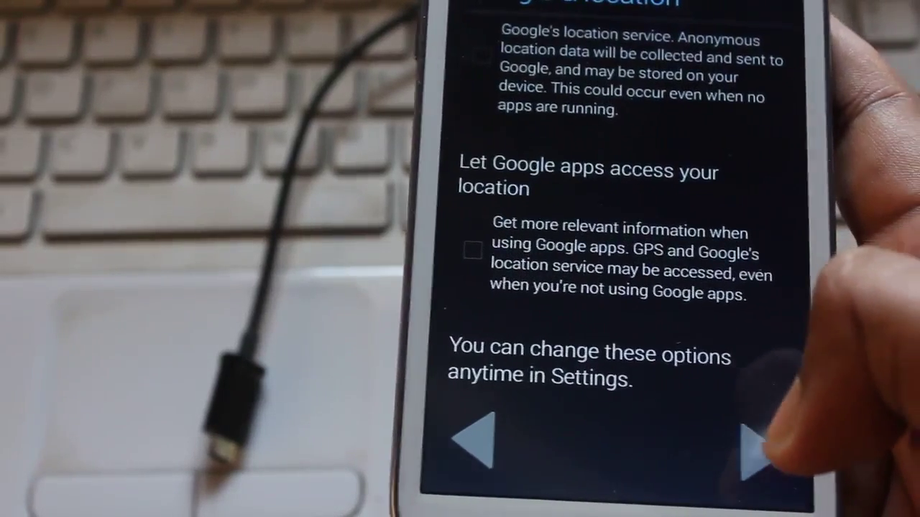
click(747, 442)
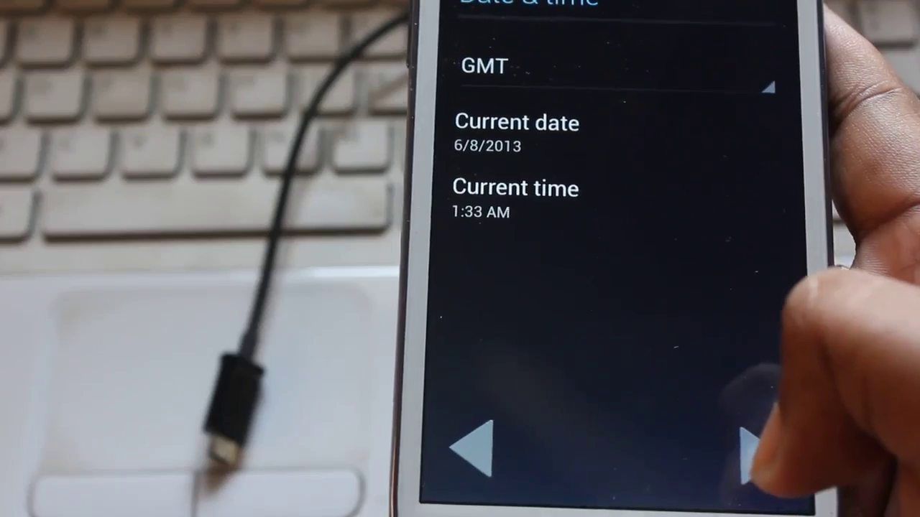
click(744, 442)
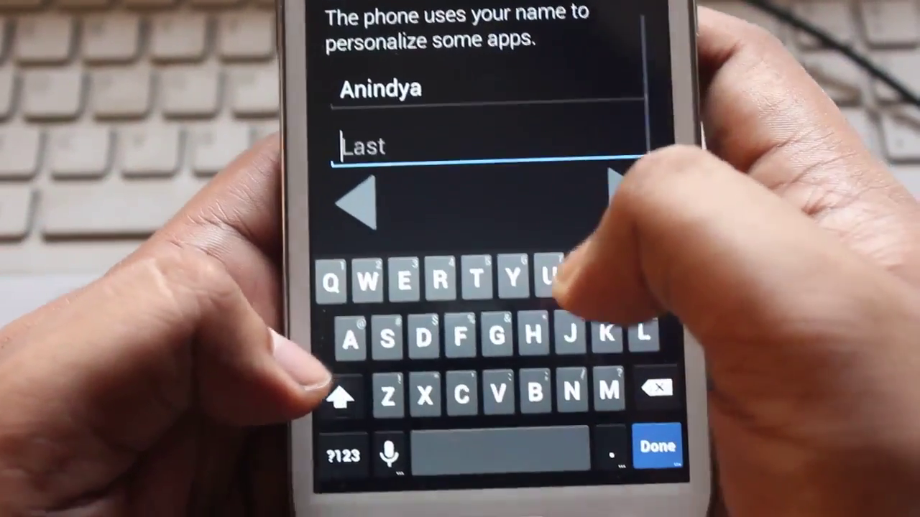
Enter the owner's name and finish setup to reach the home screen.
text(u)
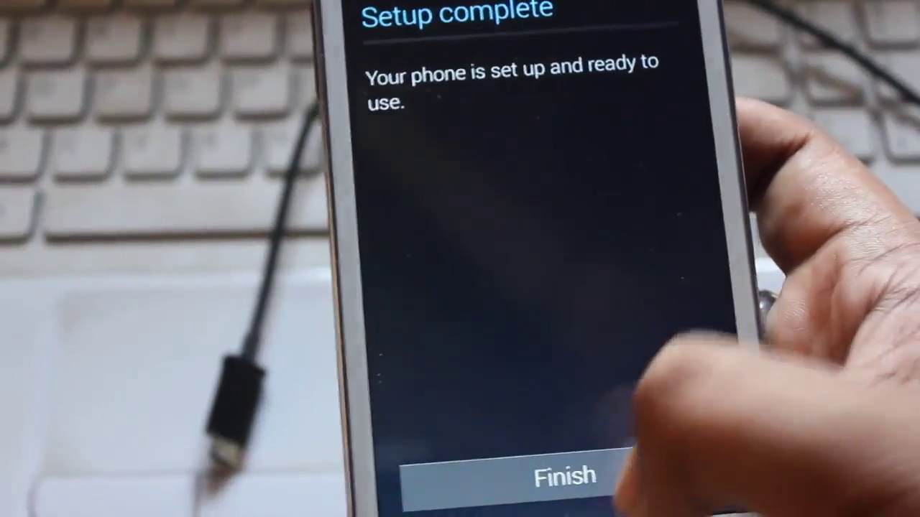
click(566, 476)
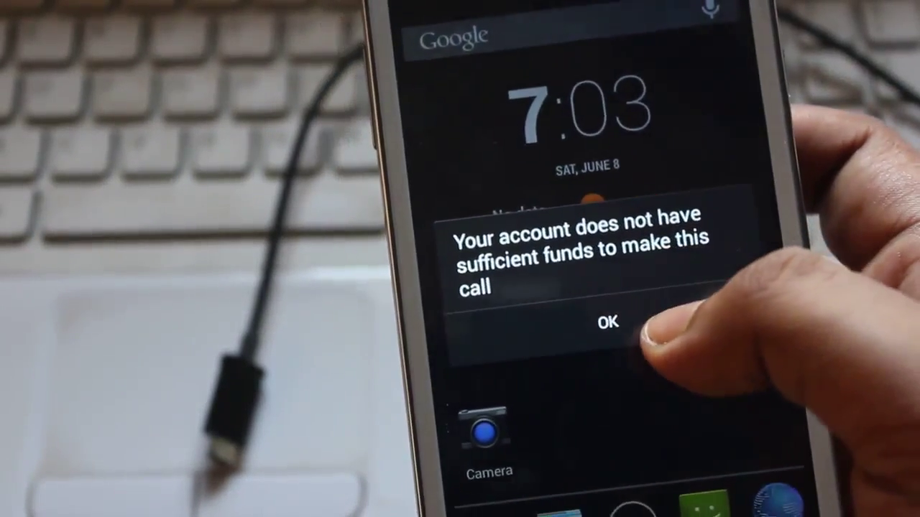
Dismiss the insufficient-funds call alert with OK.
click(606, 322)
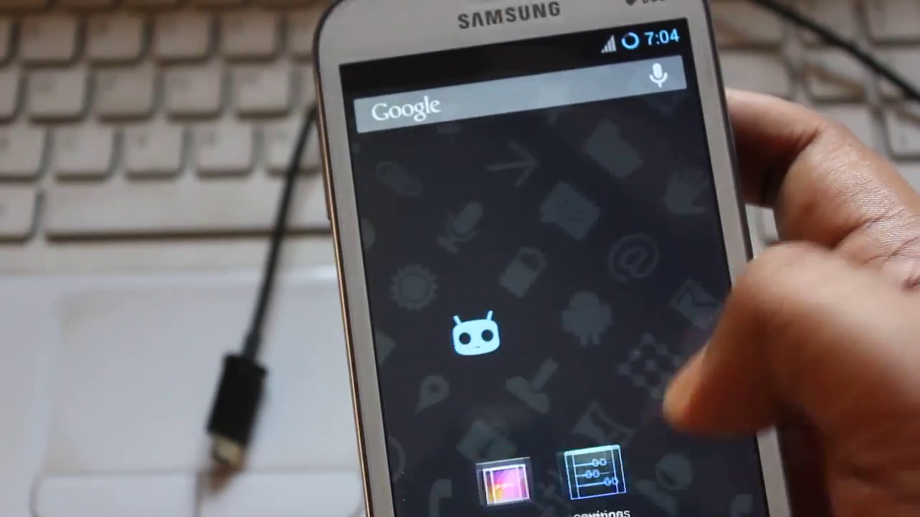
Show About phone details listing Android 4.2.2, kernel and CyanogenMod version.
click(582, 477)
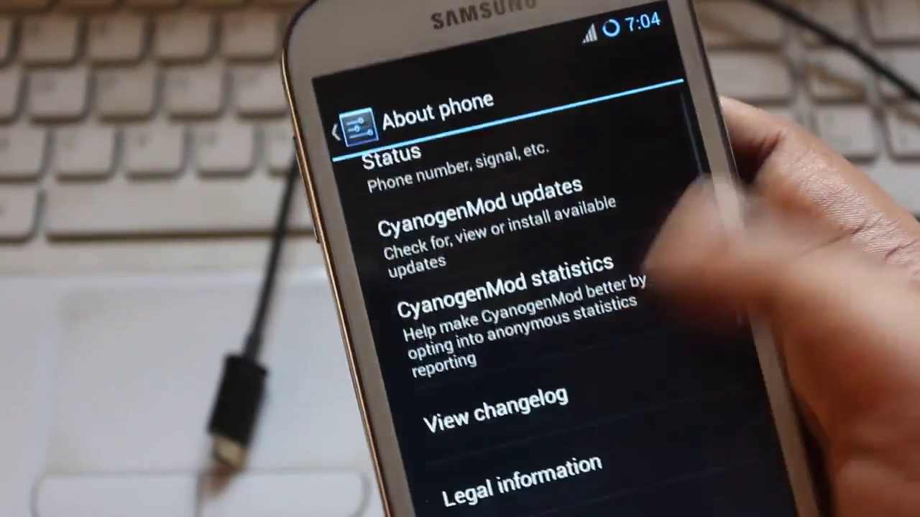
scroll(down, 3)
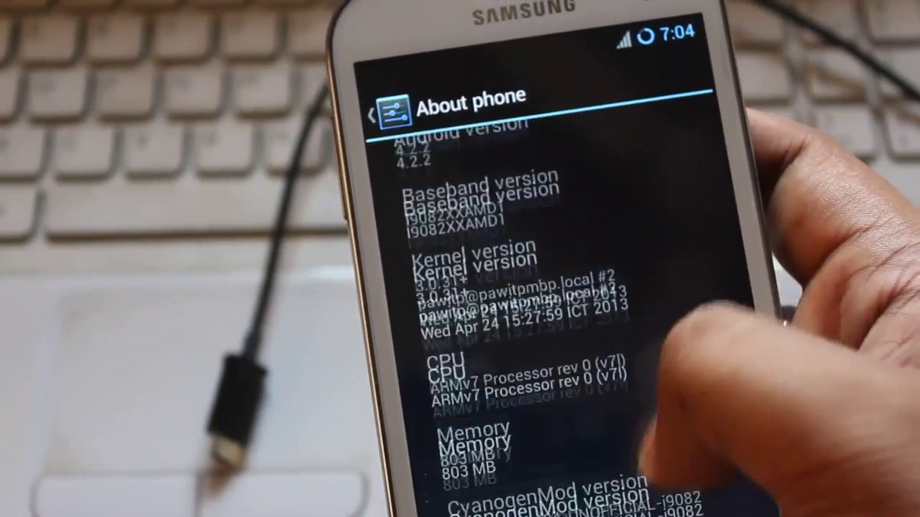